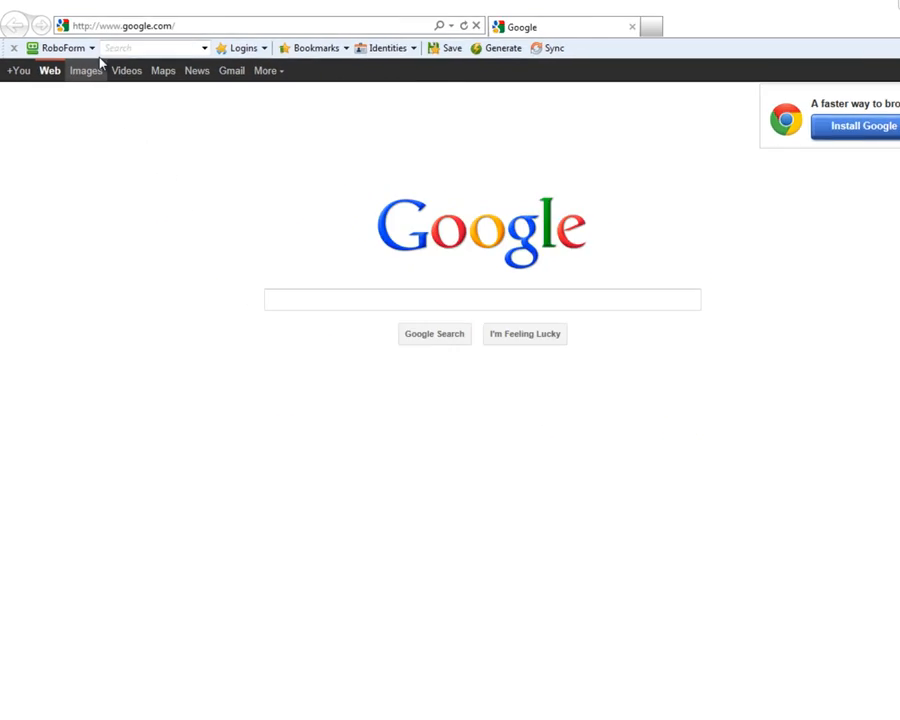
Open RoboForm Options from the toolbar dropdown menu
left_click(62, 47)
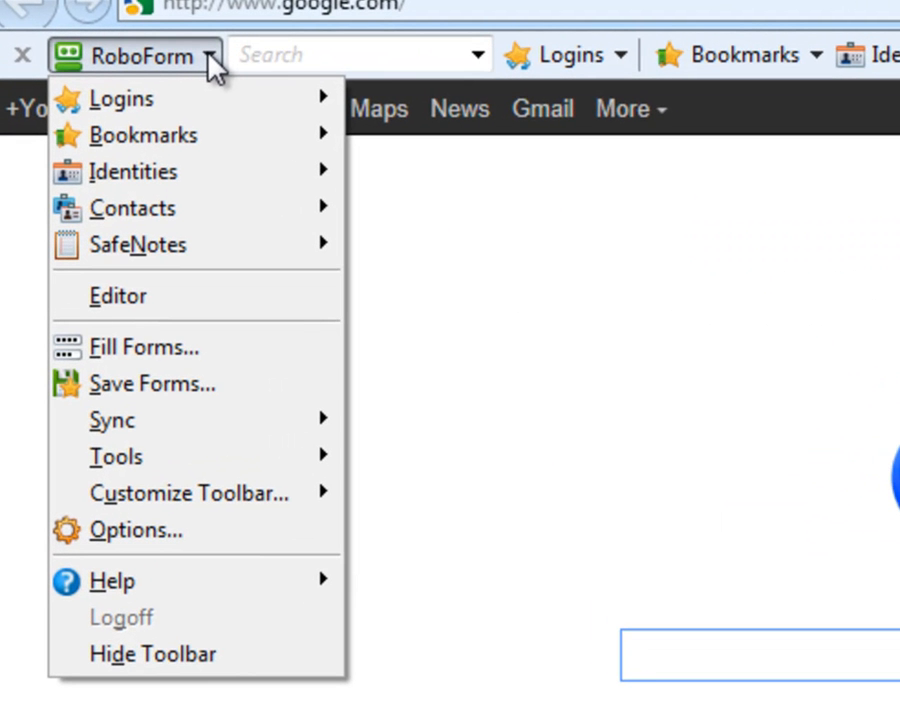
mouse_move(136, 530)
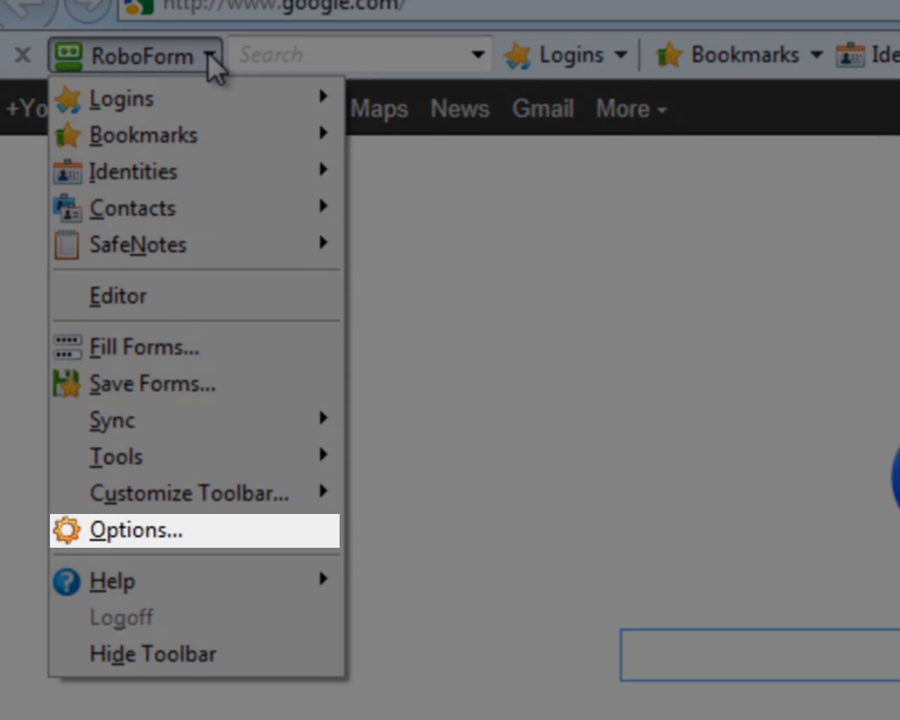
mouse_move(235, 545)
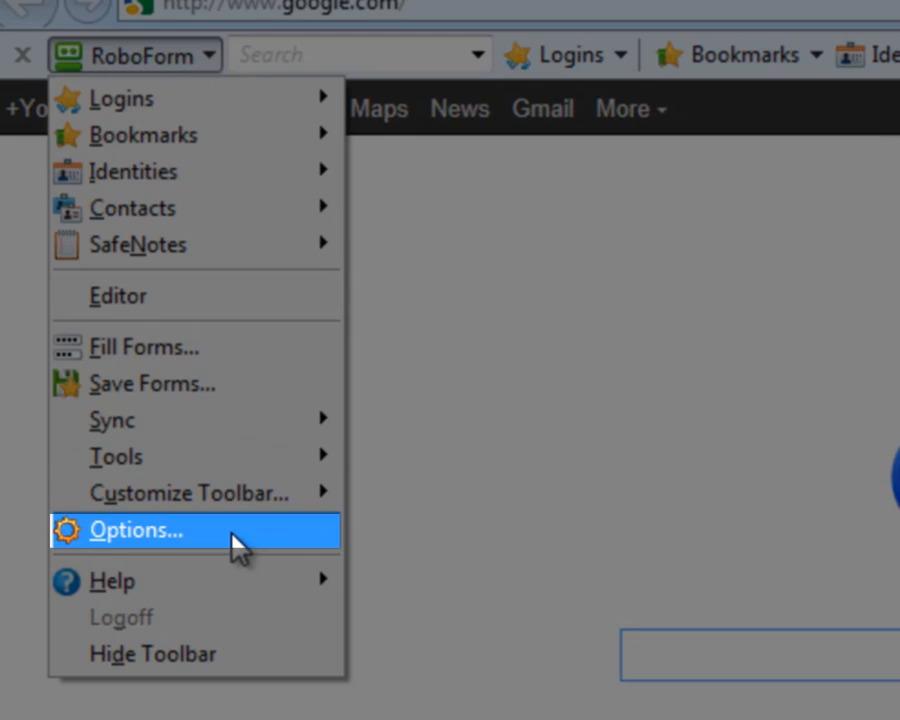
left_click(135, 530)
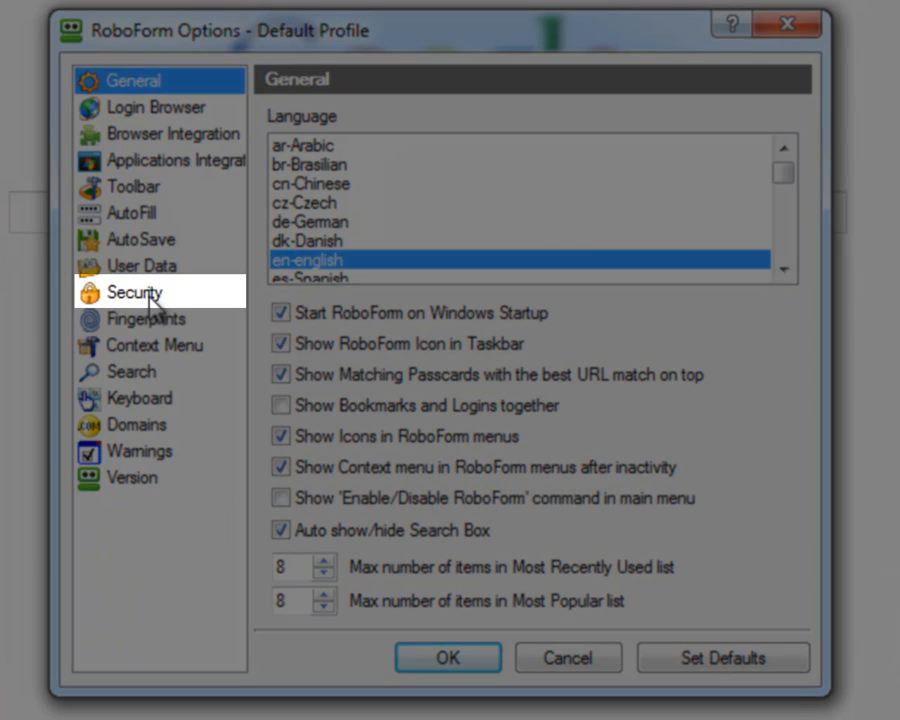
On the Security page, launch 'Set Master Password, Mass protect/unprotect...'
left_click(134, 291)
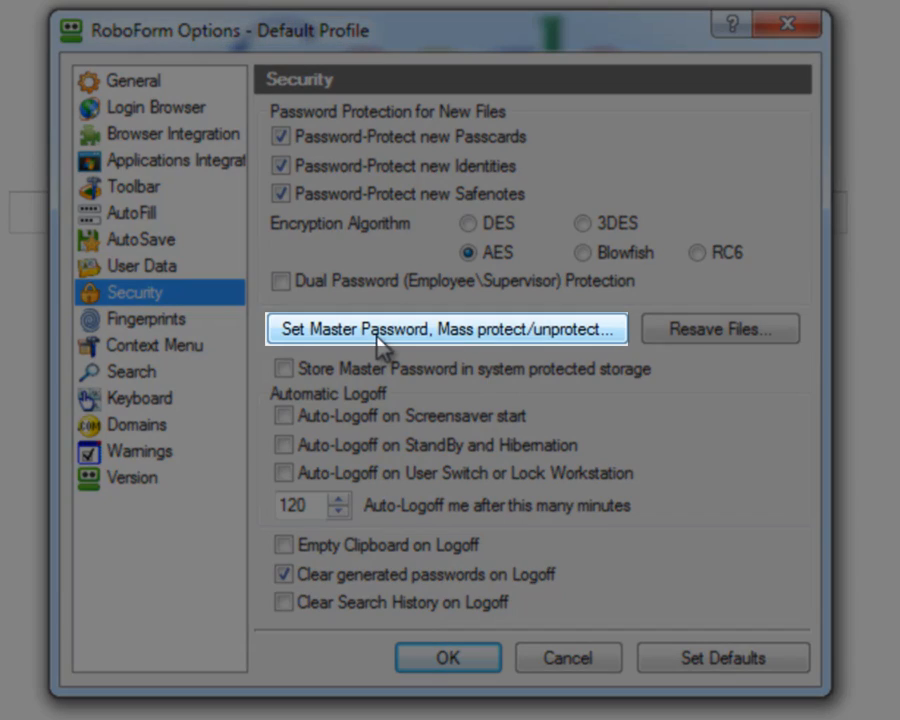
left_click(446, 328)
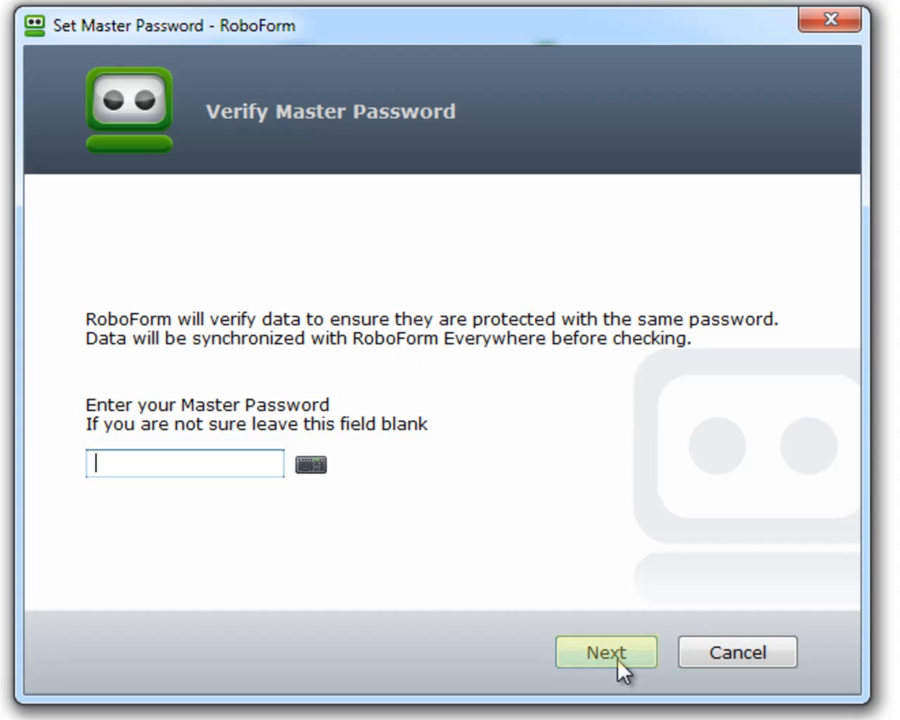
Skip master password verification and tick 'I forgot my Master Password'
left_click(606, 652)
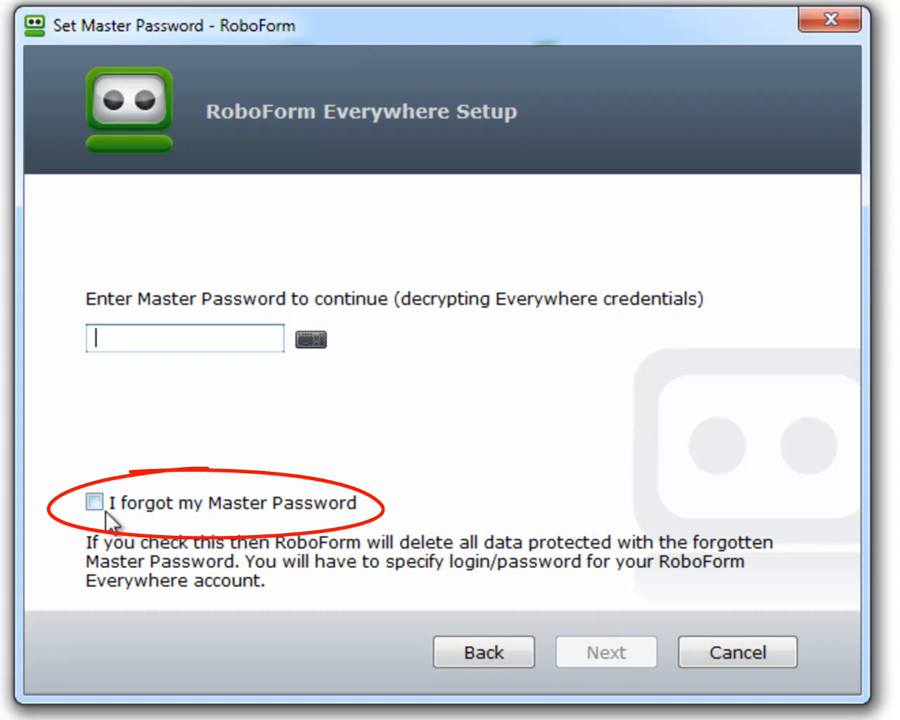
left_click(94, 502)
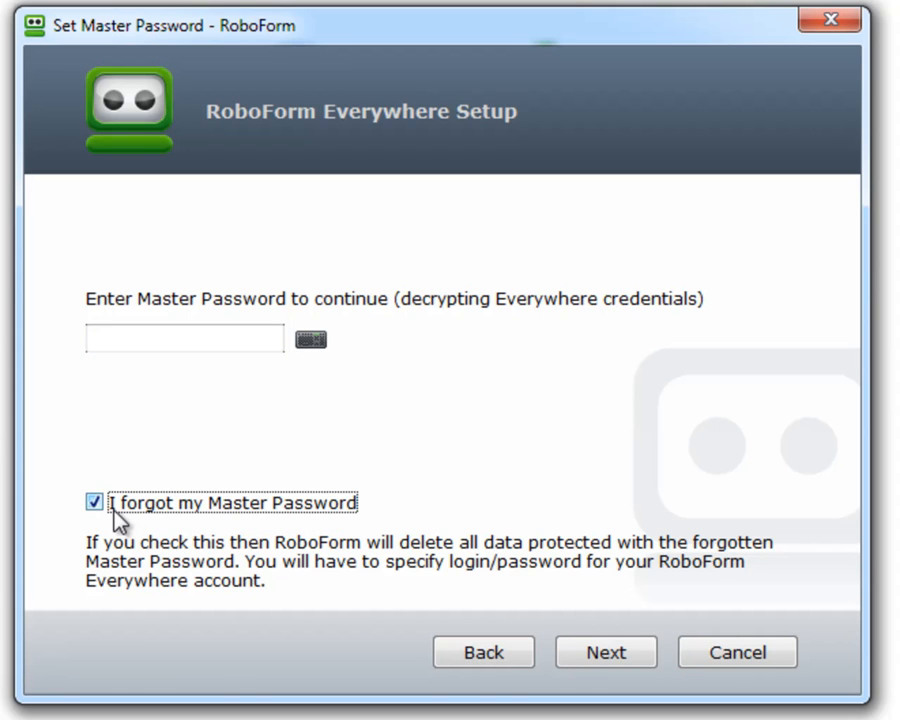
mouse_move(125, 525)
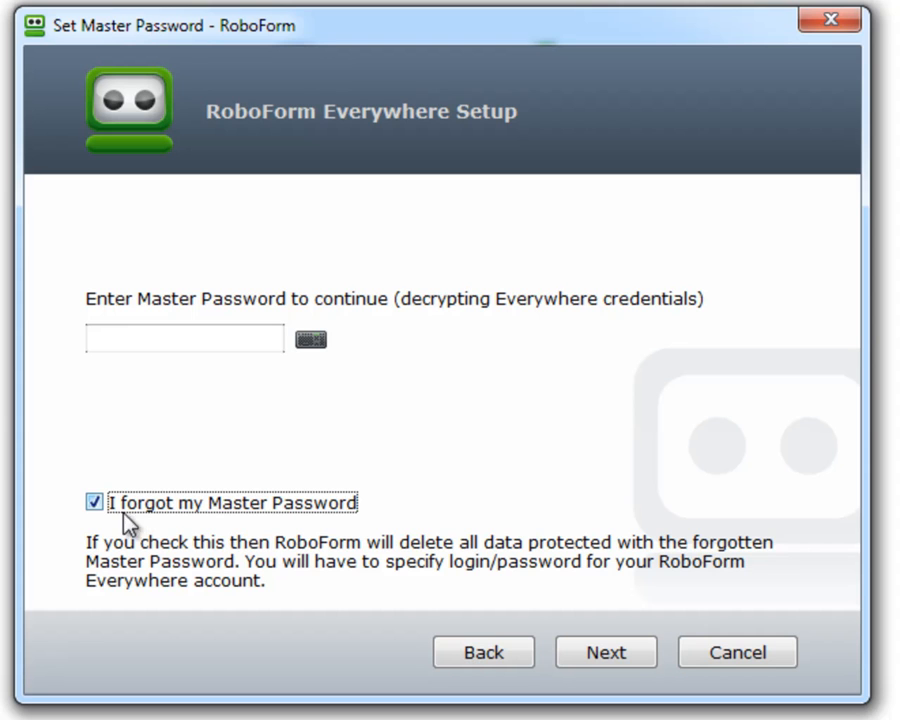
mouse_move(605, 652)
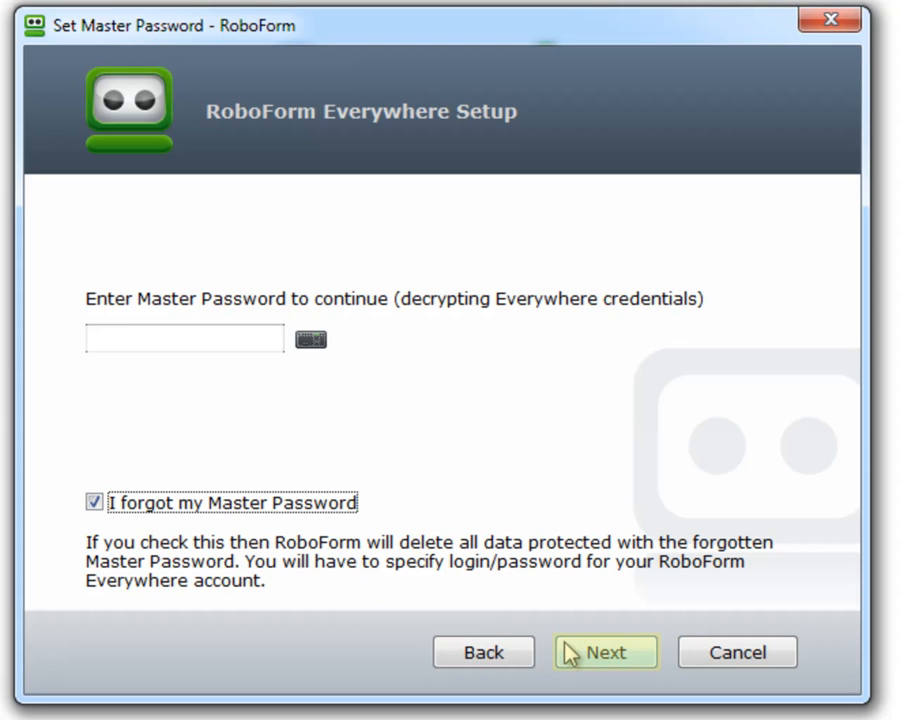
left_click(604, 651)
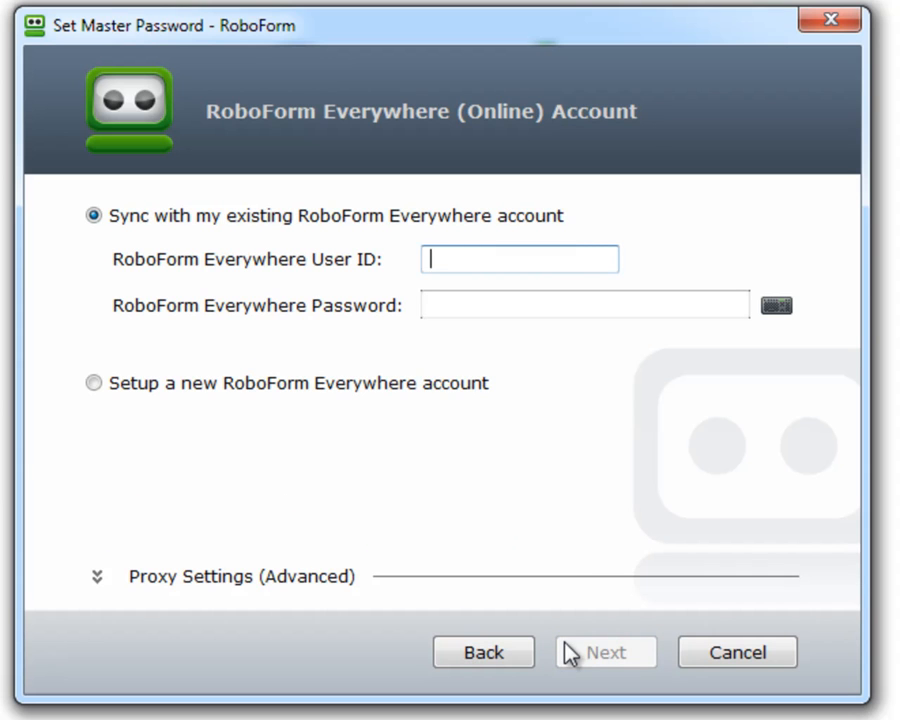
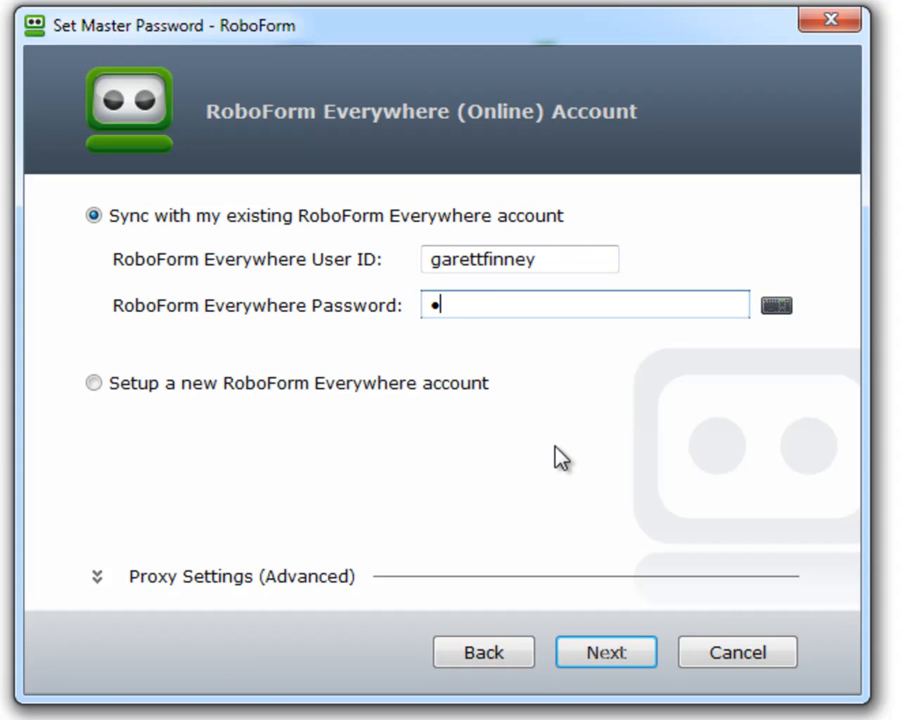
type("••••")
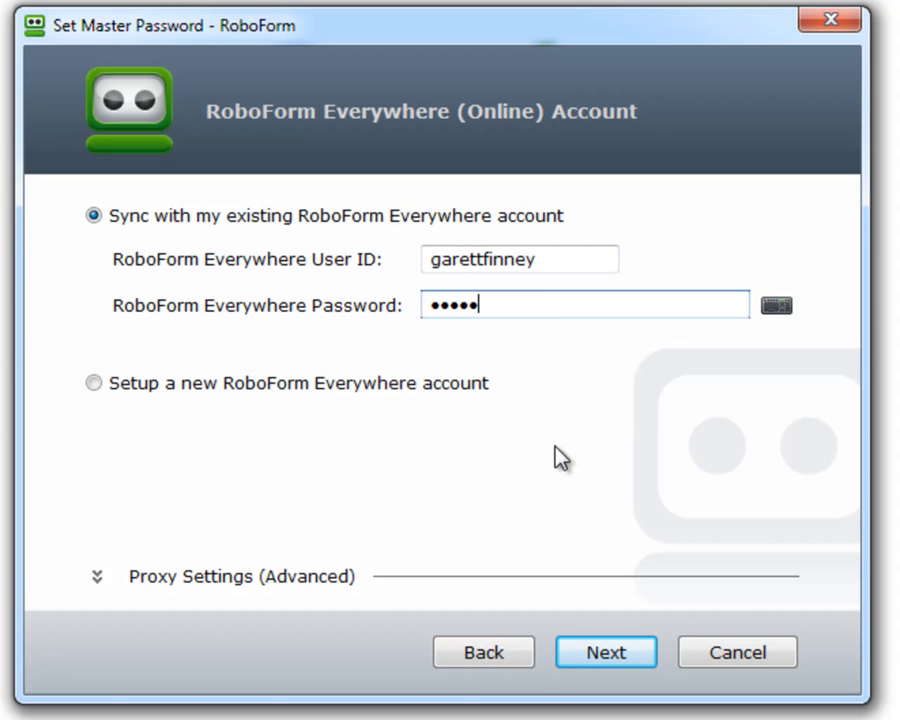
type("••")
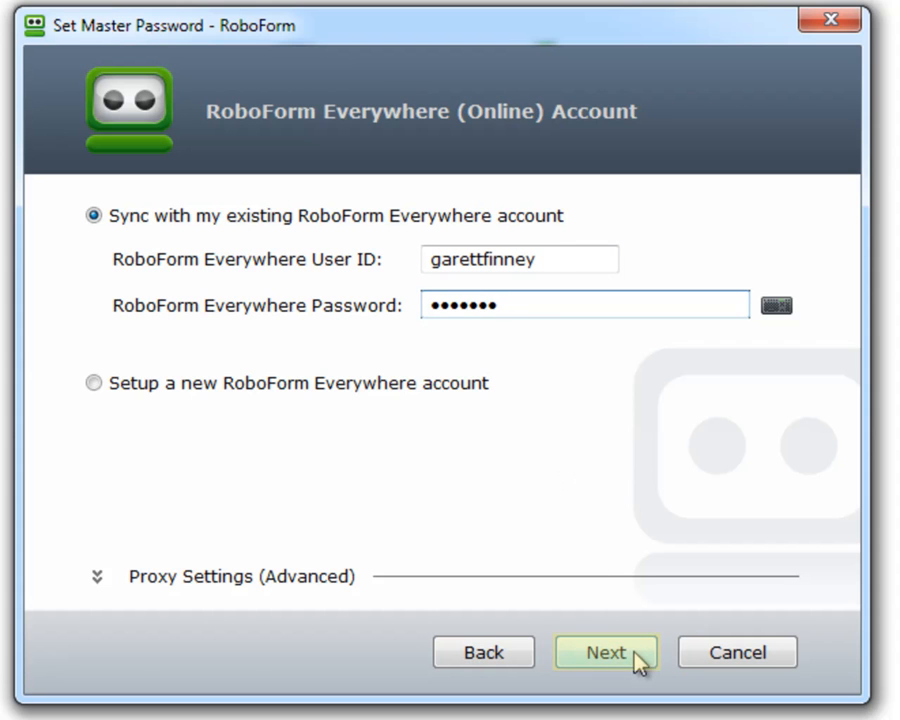
left_click(606, 652)
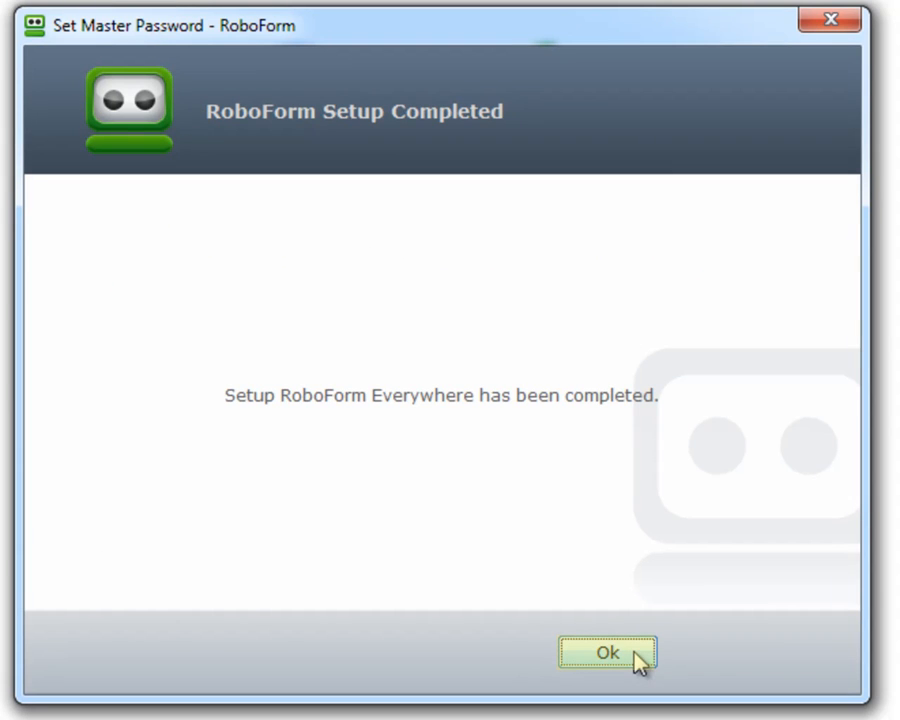
Finish Everywhere setup, then reopen the Set Master Password wizard from Security options
left_click(607, 652)
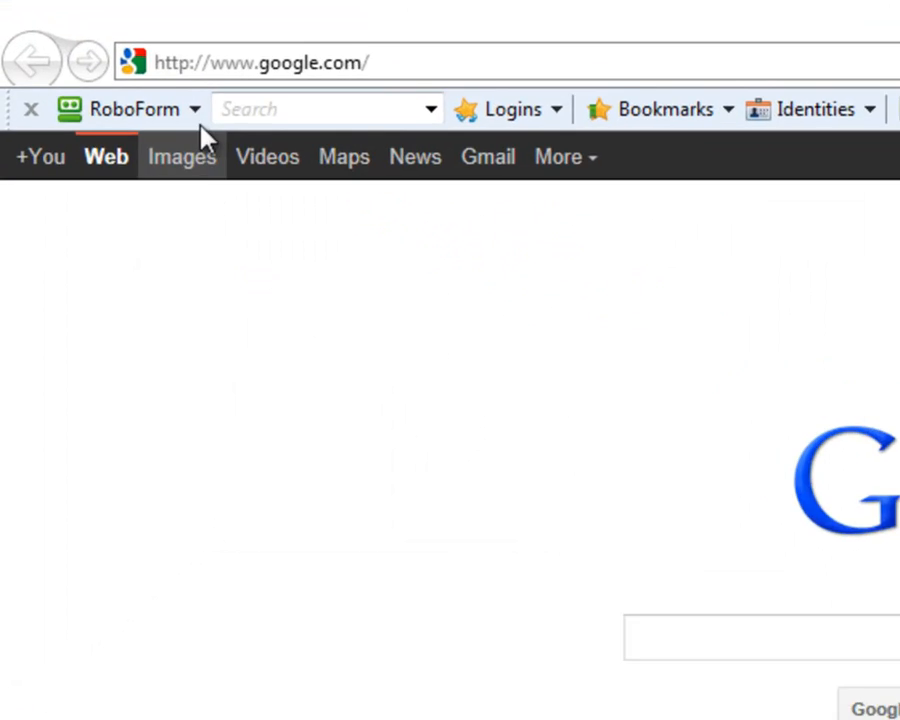
left_click(133, 109)
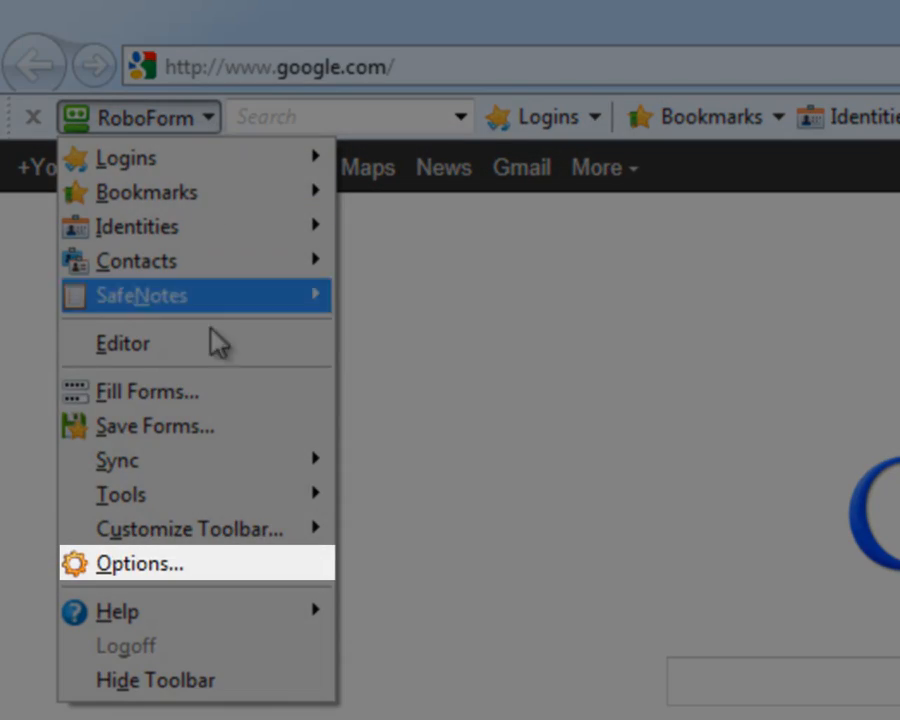
left_click(139, 563)
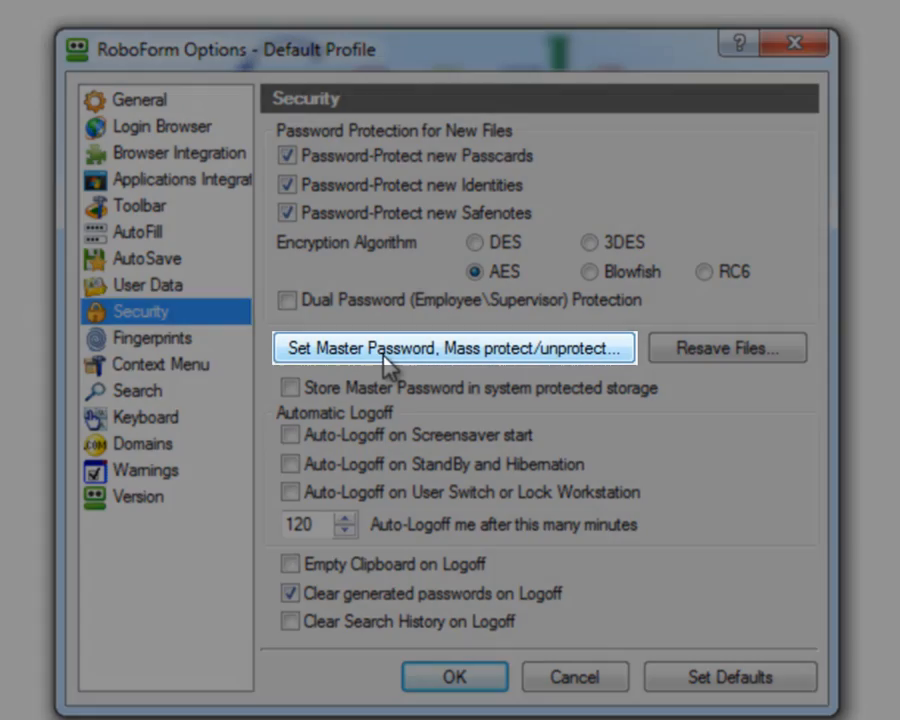
left_click(453, 348)
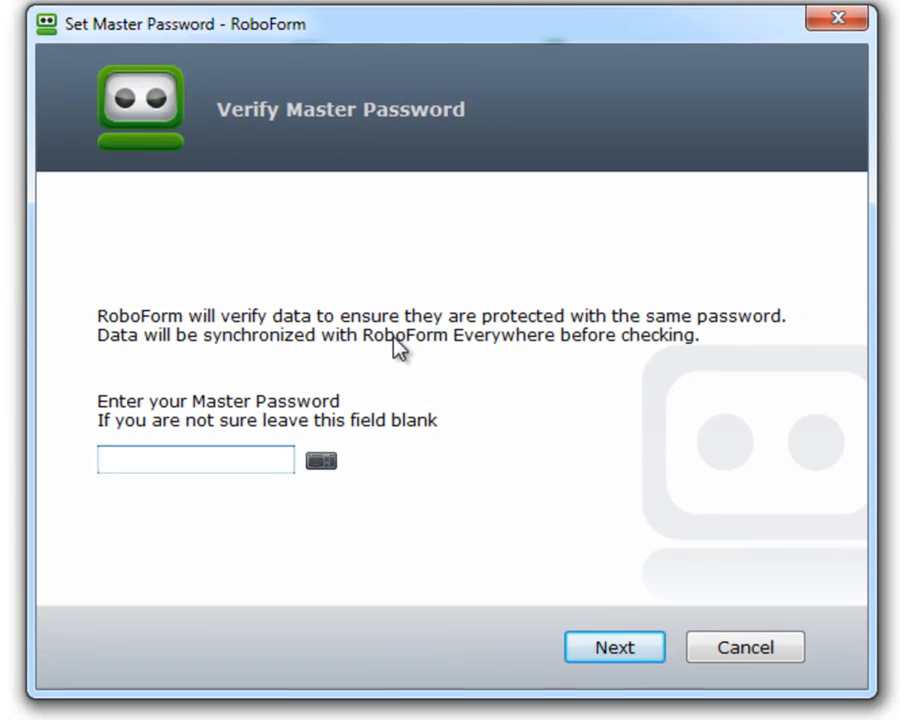
Mark the 192.168.0.1 login password forgotten with 'Do not ask next time'
left_click(614, 647)
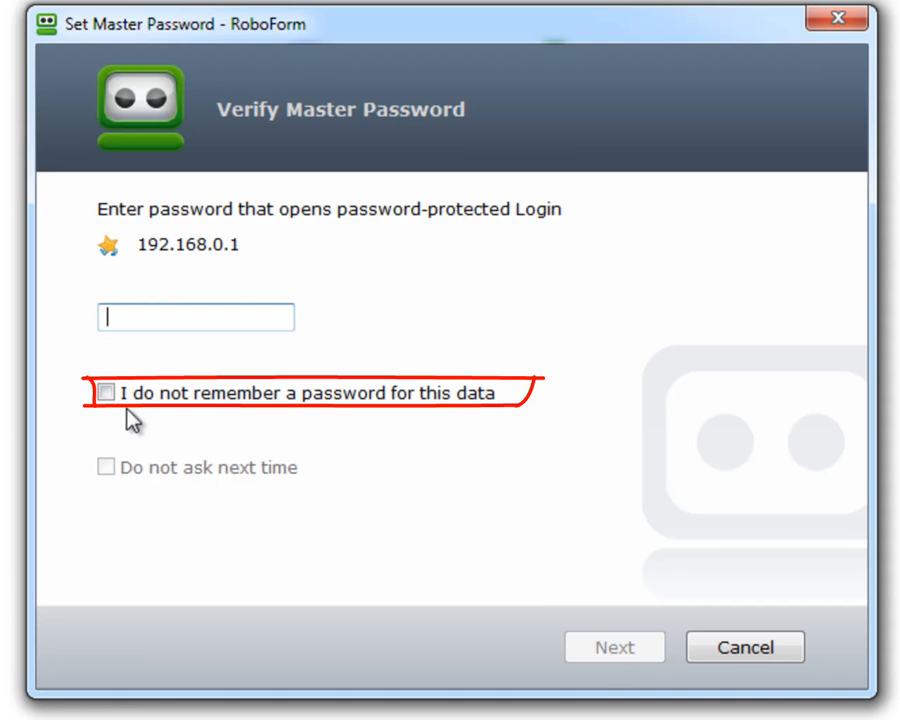
left_click(106, 392)
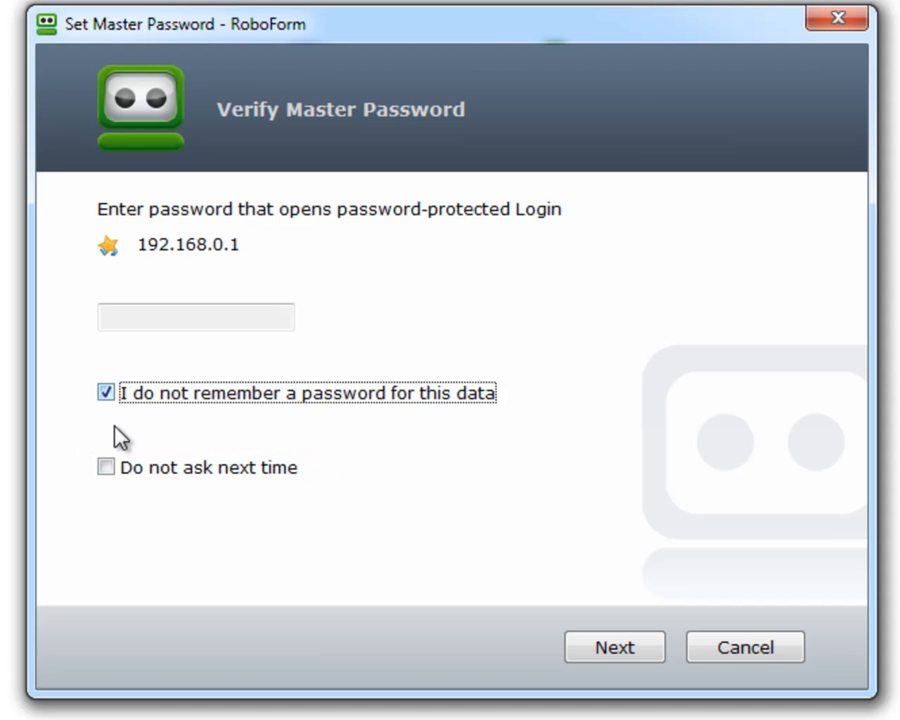
left_click(106, 467)
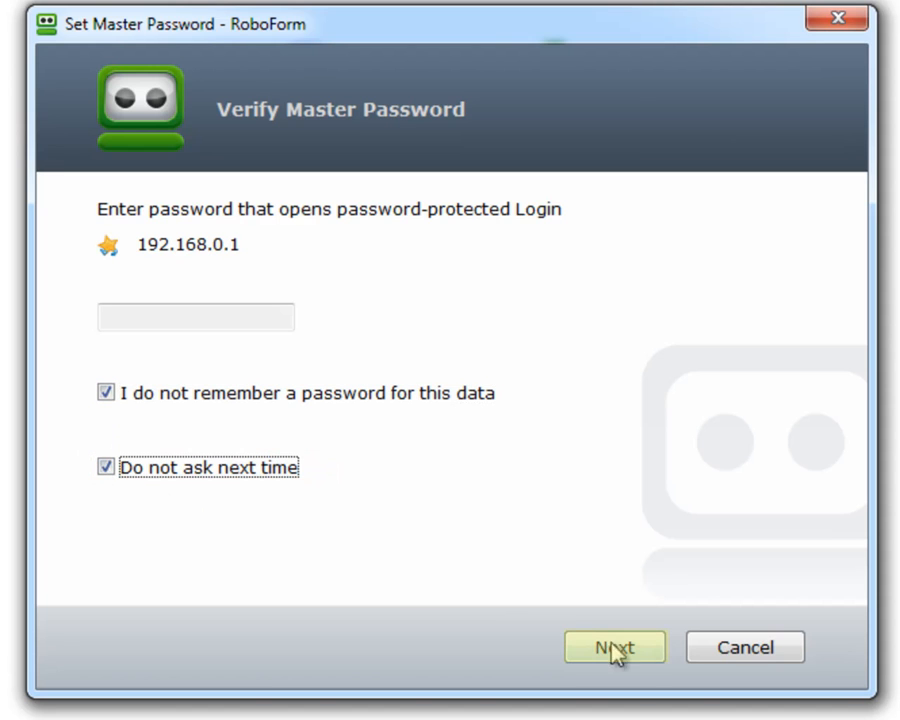
left_click(614, 647)
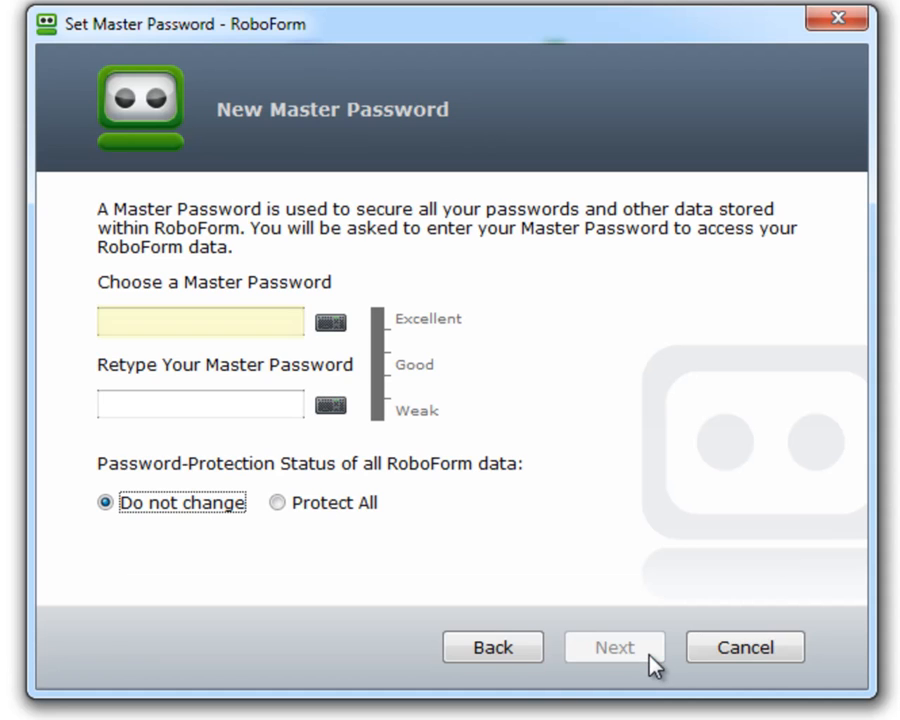
left_click(200, 321)
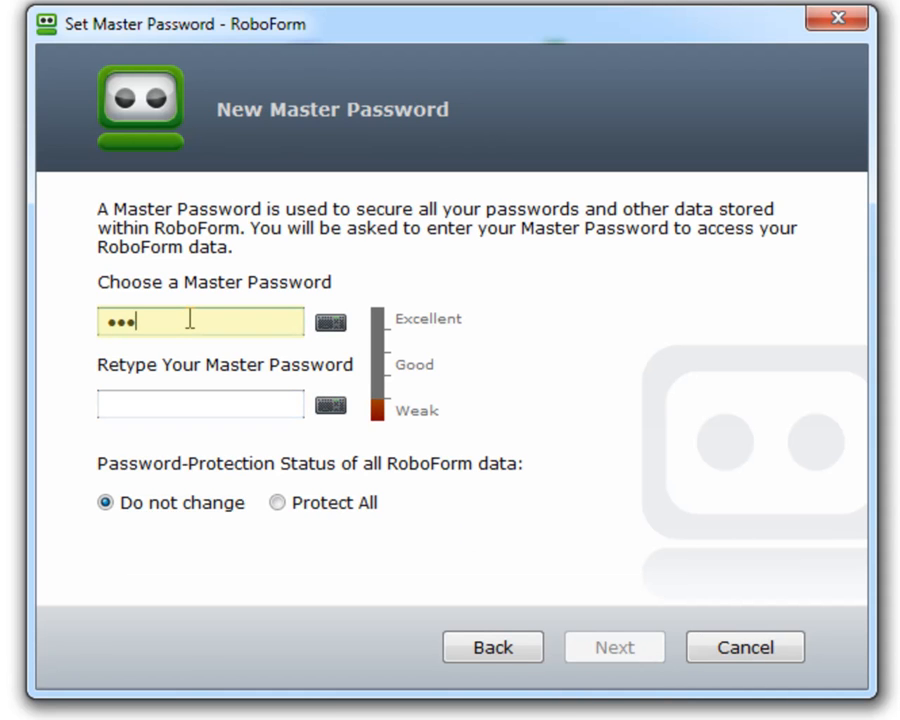
type("password")
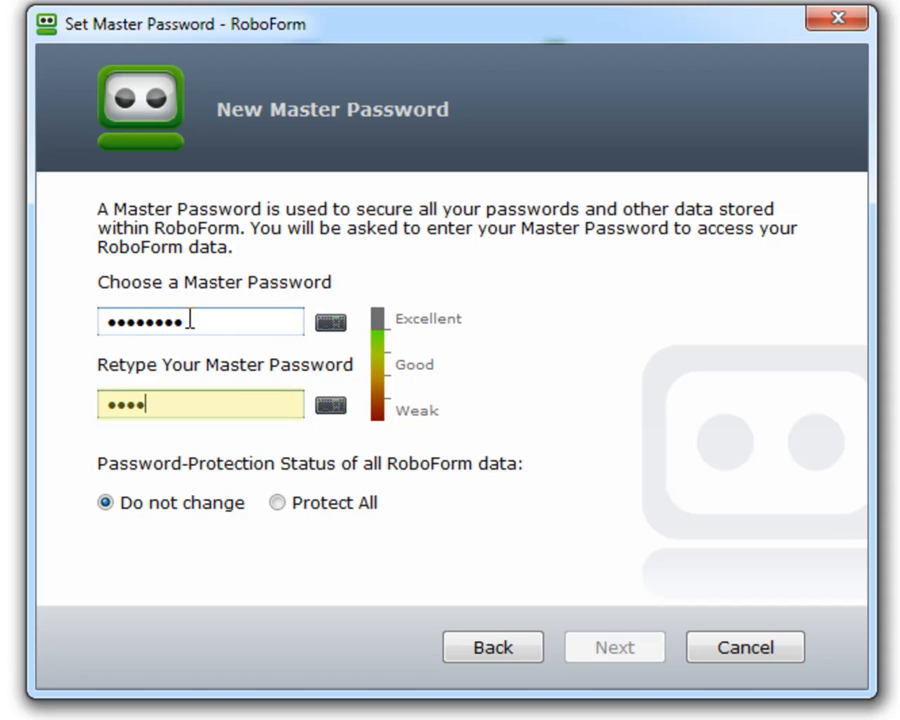
type("••••")
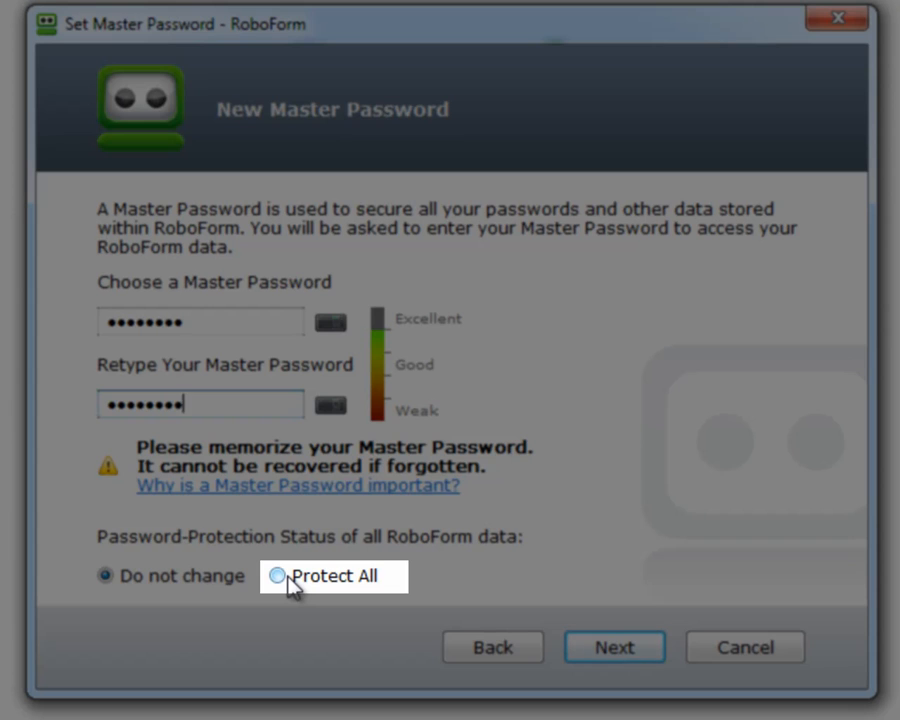
left_click(613, 647)
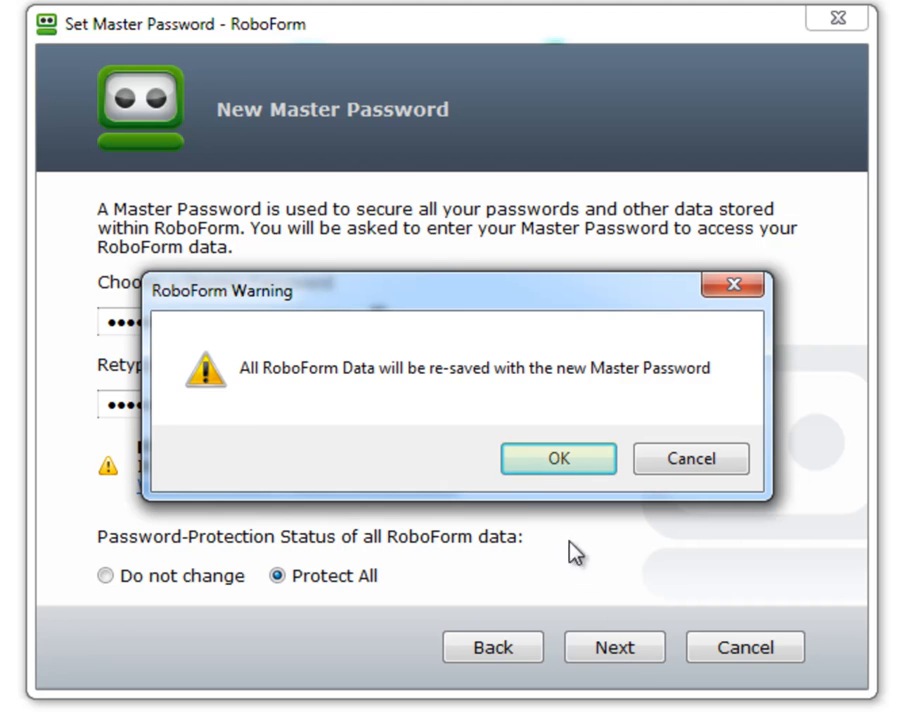
left_click(558, 458)
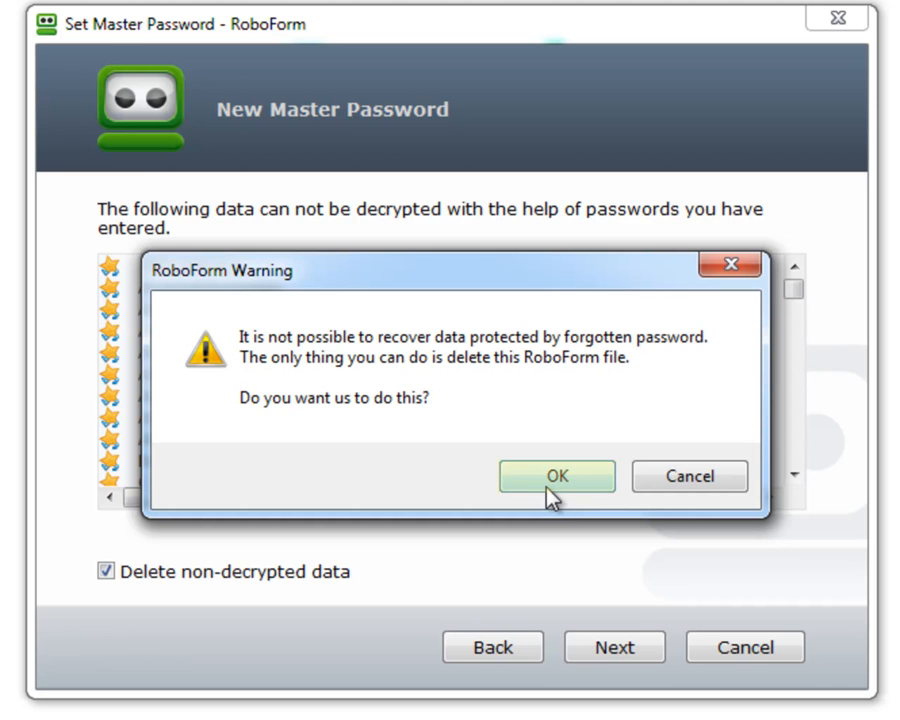
Delete undecryptable RoboForm data and approve the Everywhere server changes
left_click(557, 476)
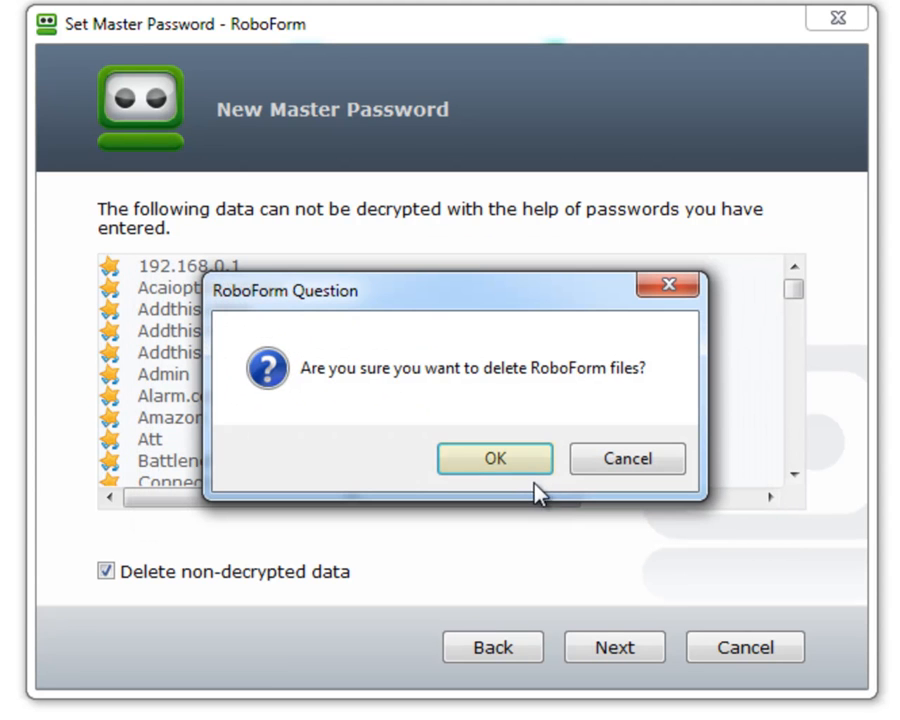
left_click(494, 459)
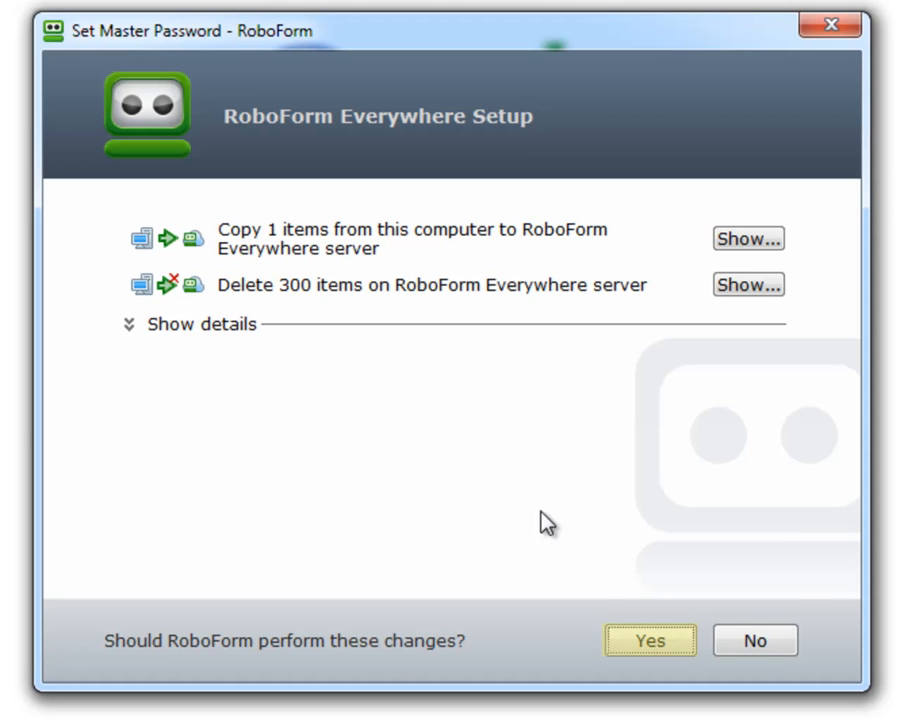
left_click(649, 640)
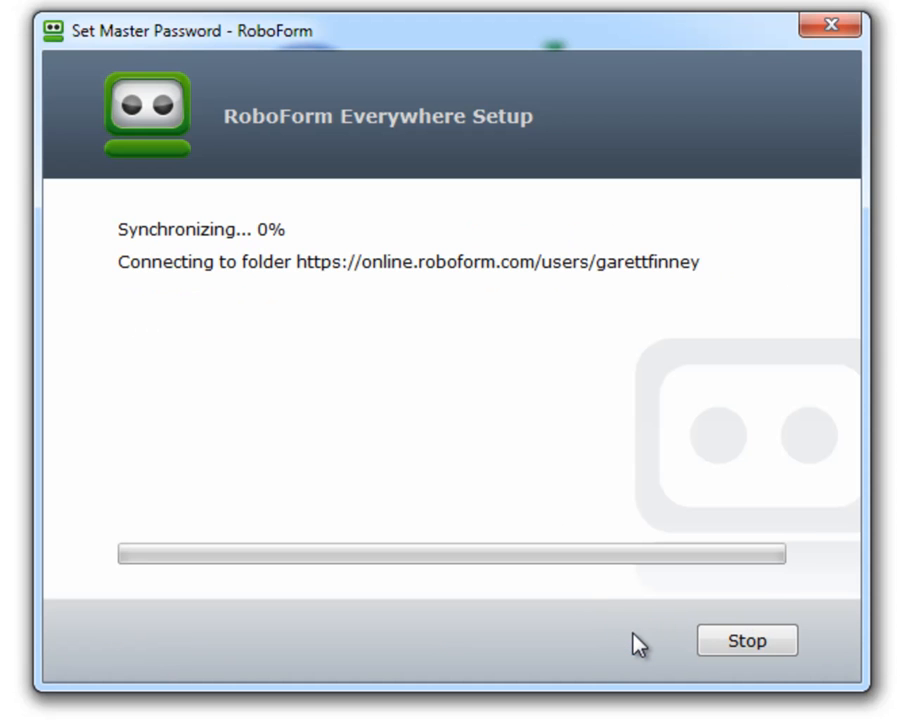